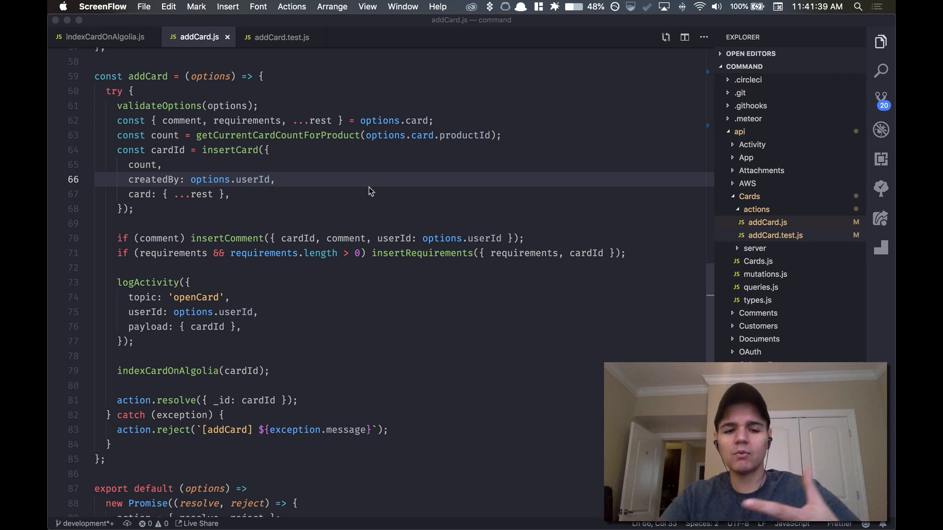
pyautogui.moveTo(383, 196)
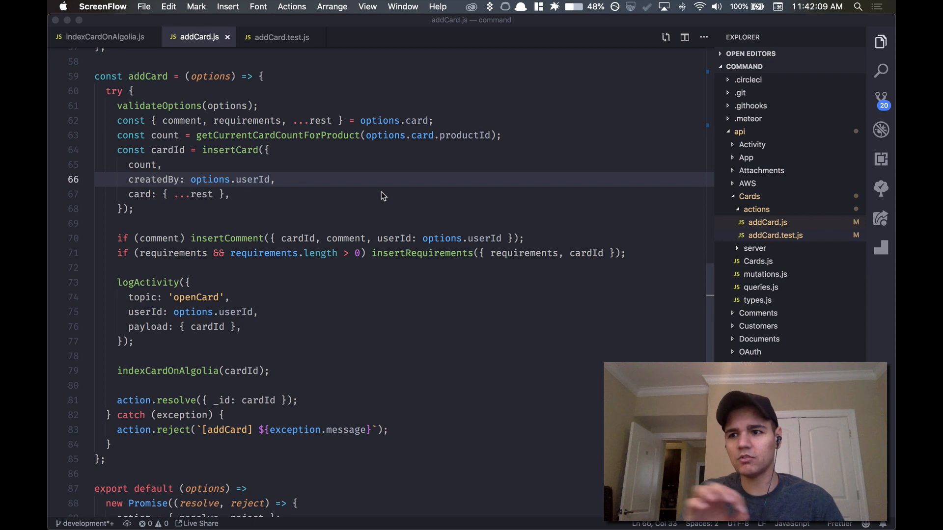
pyautogui.moveTo(397, 184)
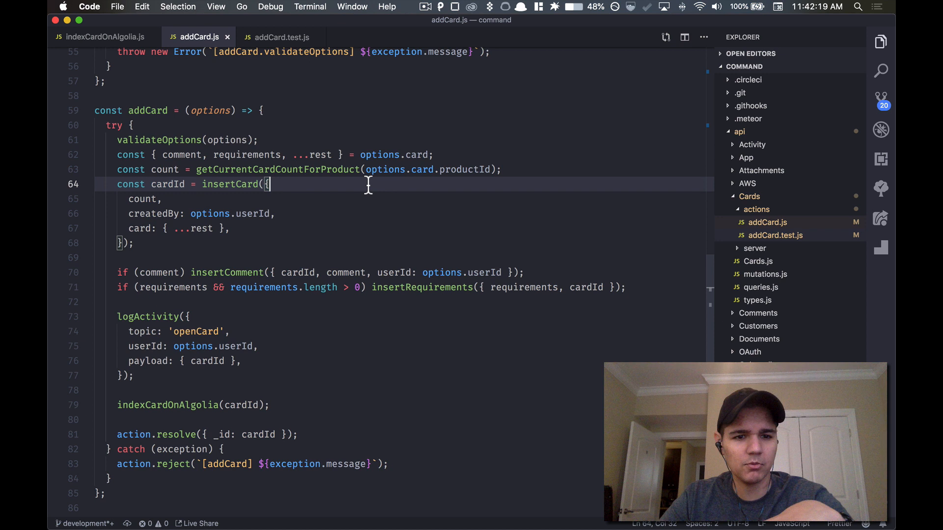
pyautogui.moveTo(372, 229)
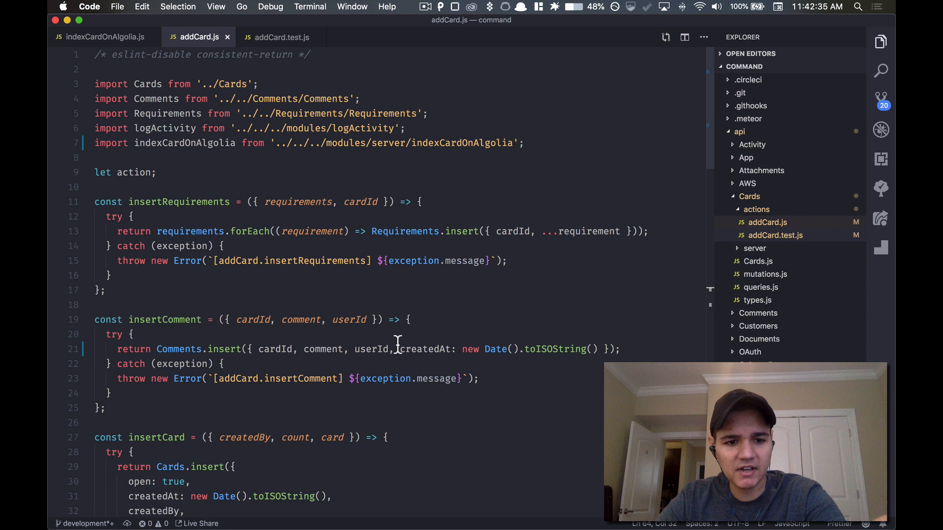
# Scroll through addCard.js past the Algolia indexing call and highlight getCurrentCardCountForProduct
pyautogui.scroll(-3)
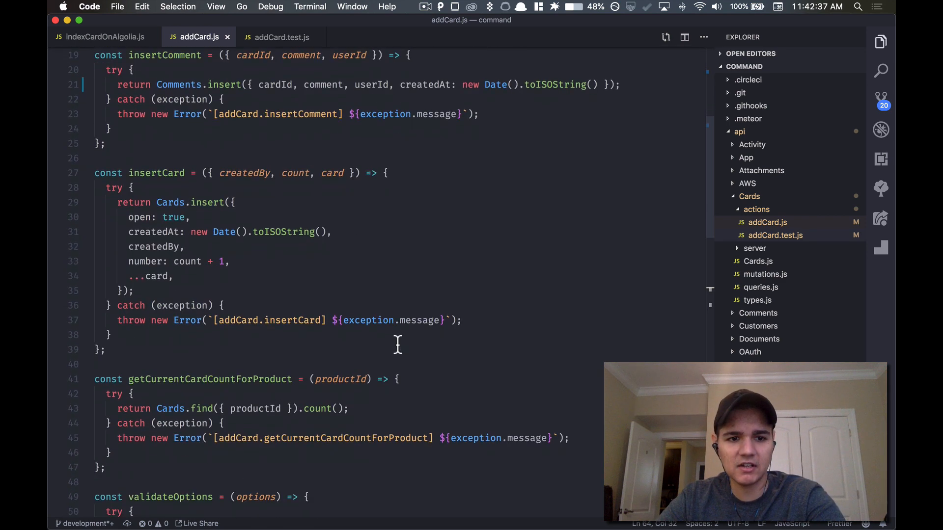
pyautogui.scroll(-3)
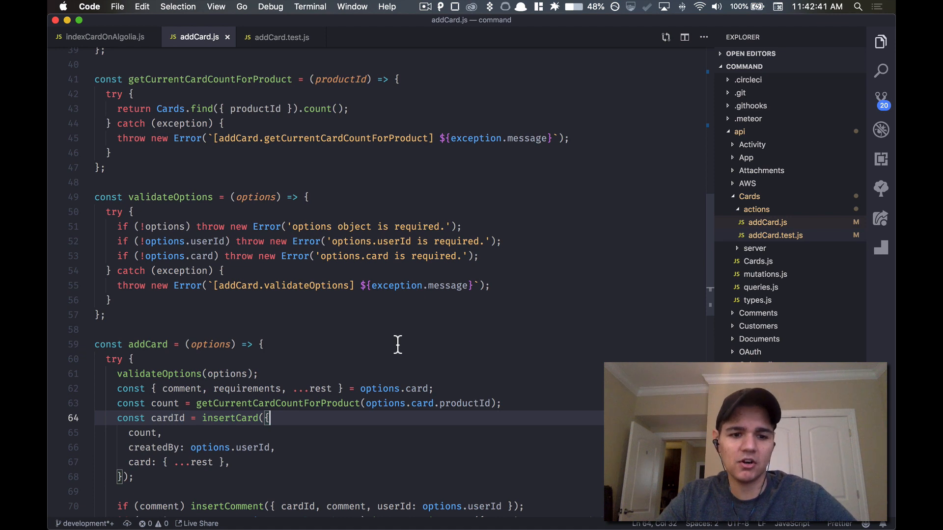
pyautogui.scroll(-3)
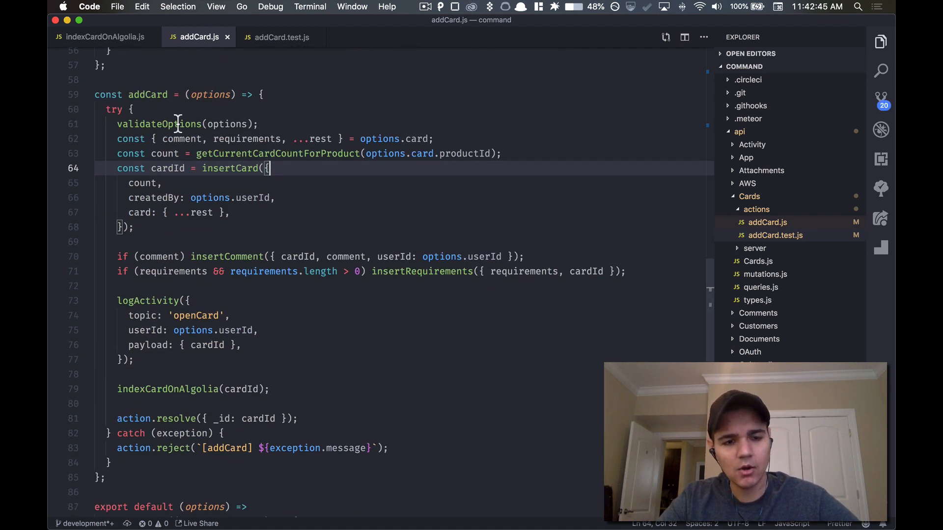
pyautogui.moveTo(191, 168)
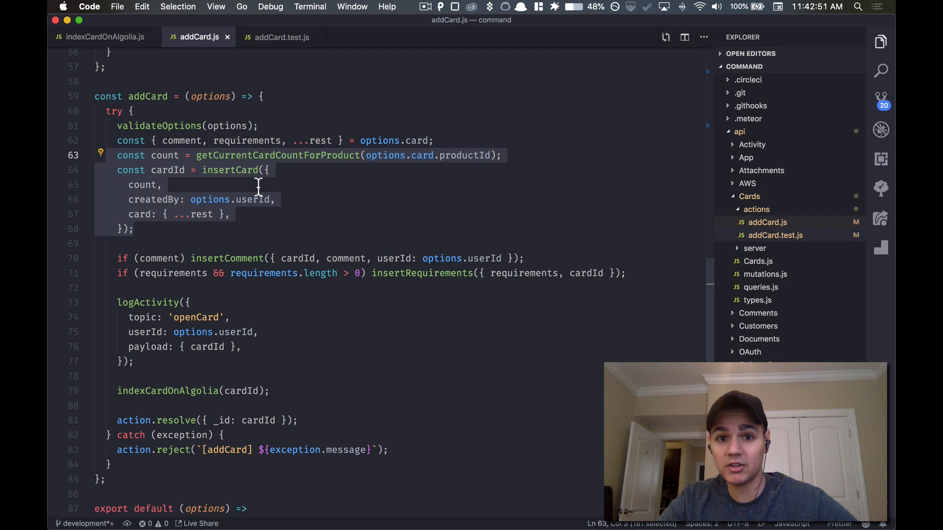
pyautogui.scroll(-3)
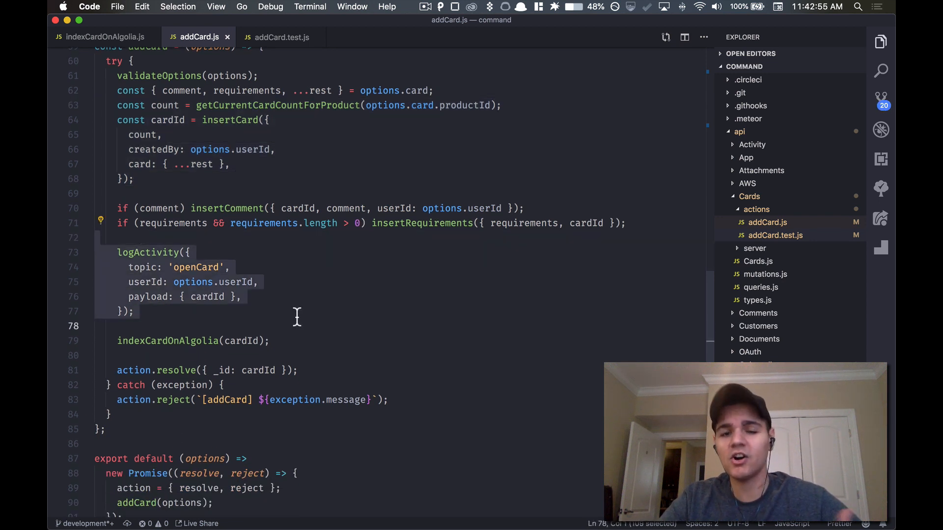
pyautogui.scroll(-3)
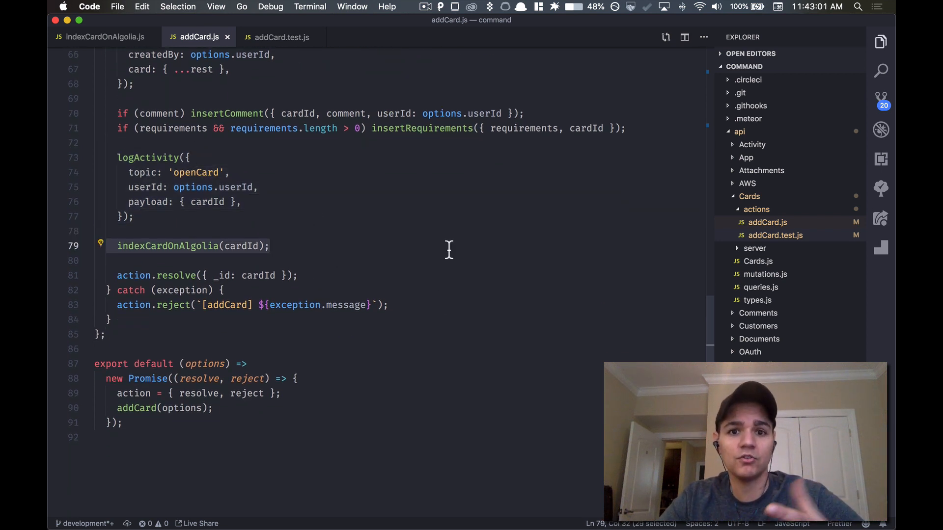
pyautogui.click(420, 245)
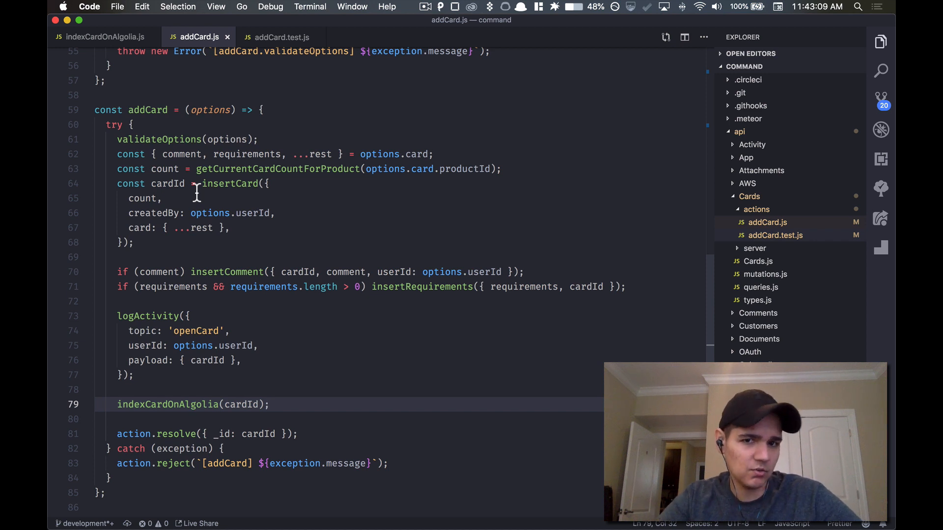
pyautogui.click(197, 169)
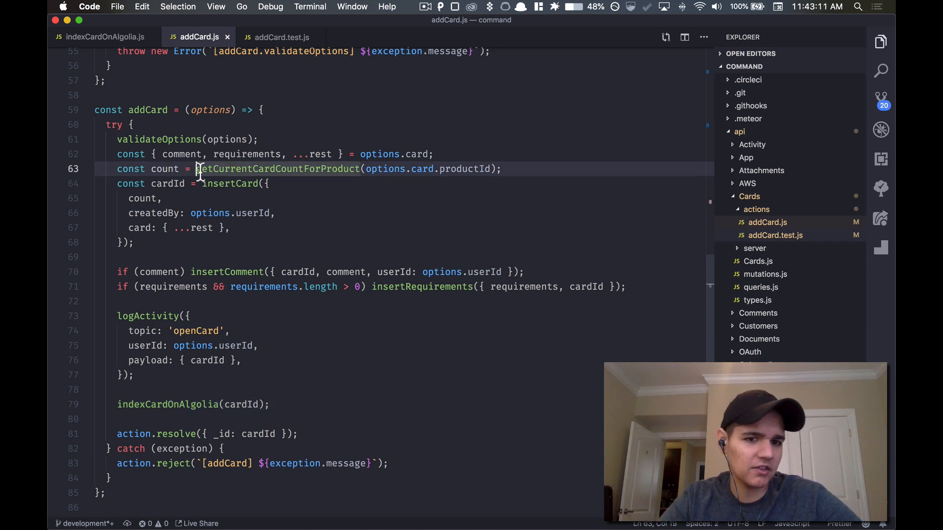
pyautogui.doubleClick(277, 169)
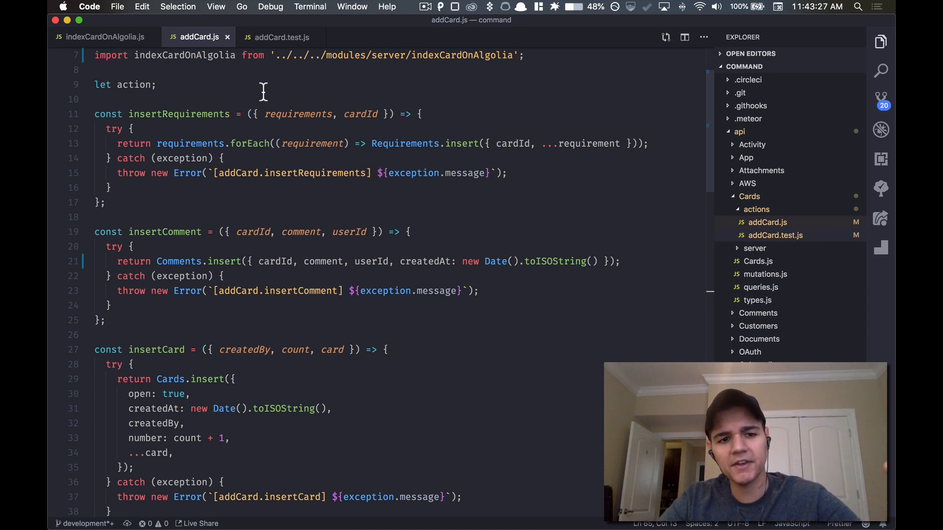
pyautogui.moveTo(280, 149)
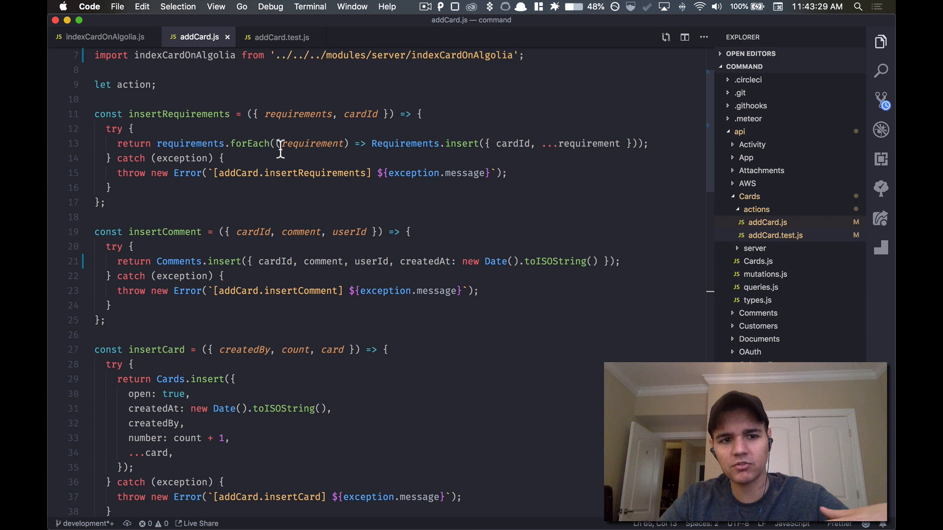
# Finish reviewing the rest of addCard.js, then switch to addCard.test.js
pyautogui.scroll(-3)
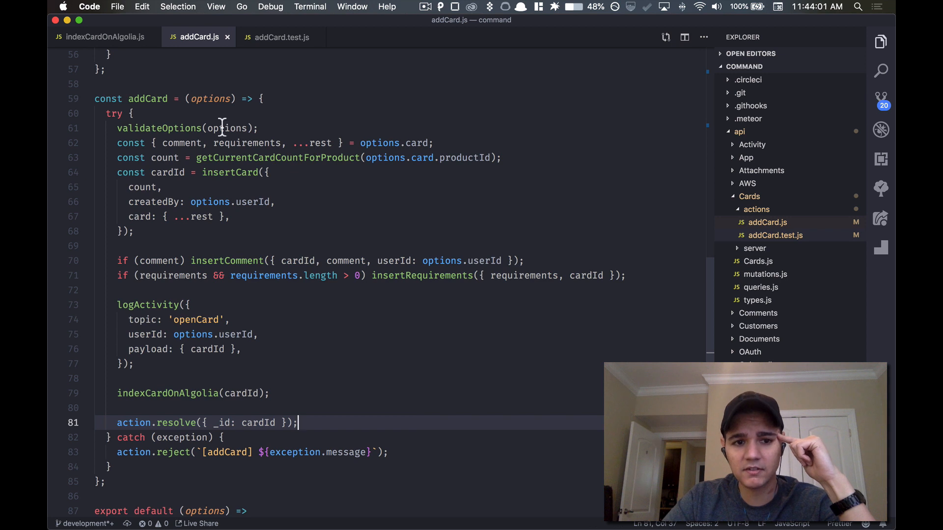
pyautogui.moveTo(311, 157)
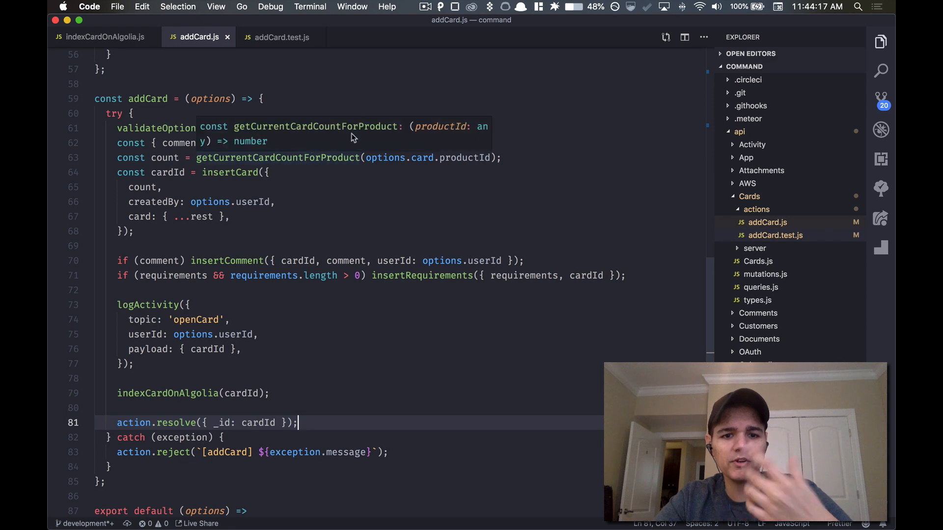
pyautogui.scroll(3)
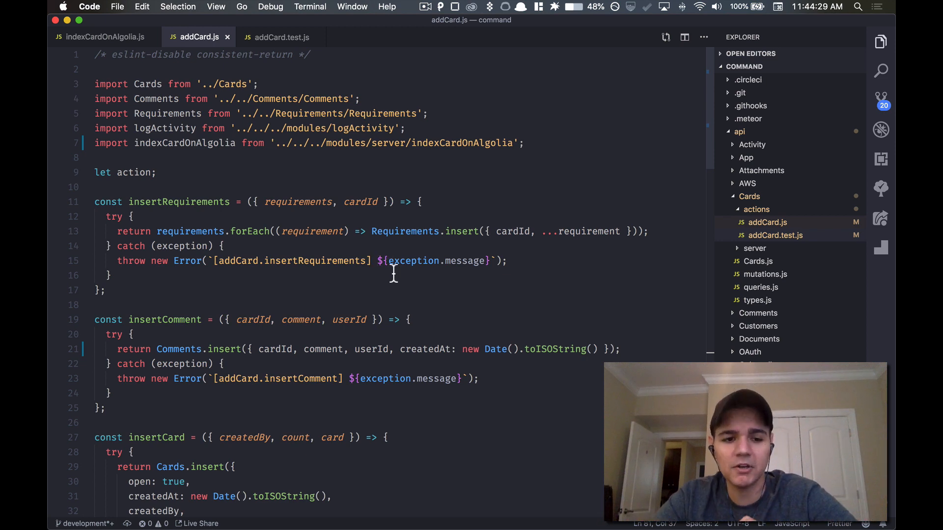
pyautogui.scroll(-3)
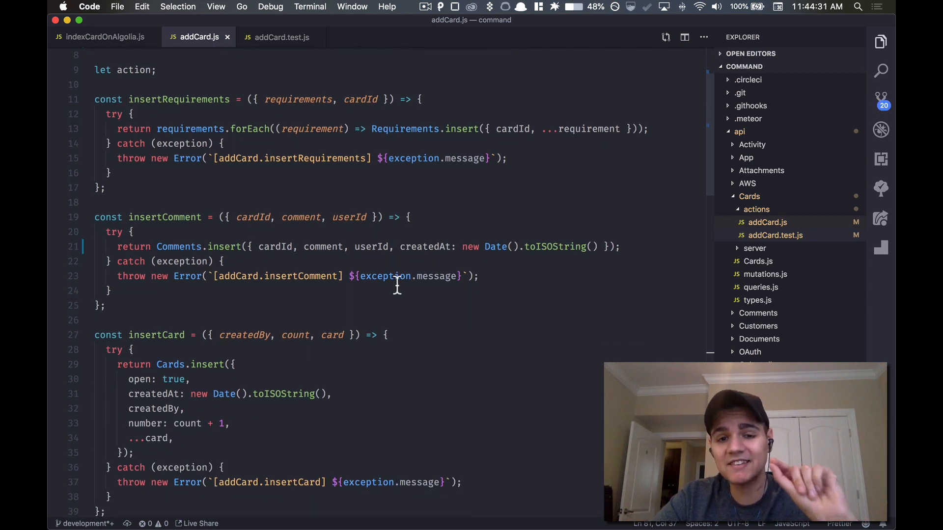
pyautogui.scroll(-3)
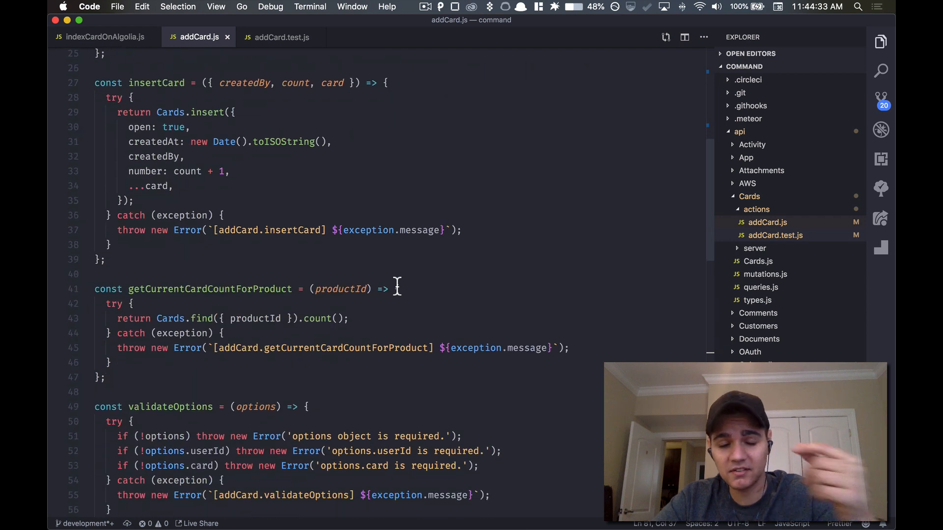
pyautogui.scroll(-3)
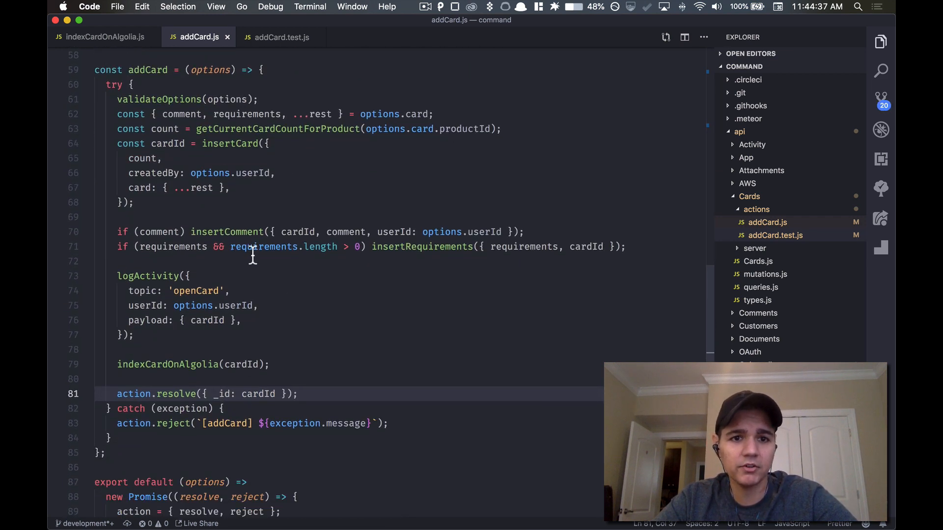
pyautogui.click(281, 37)
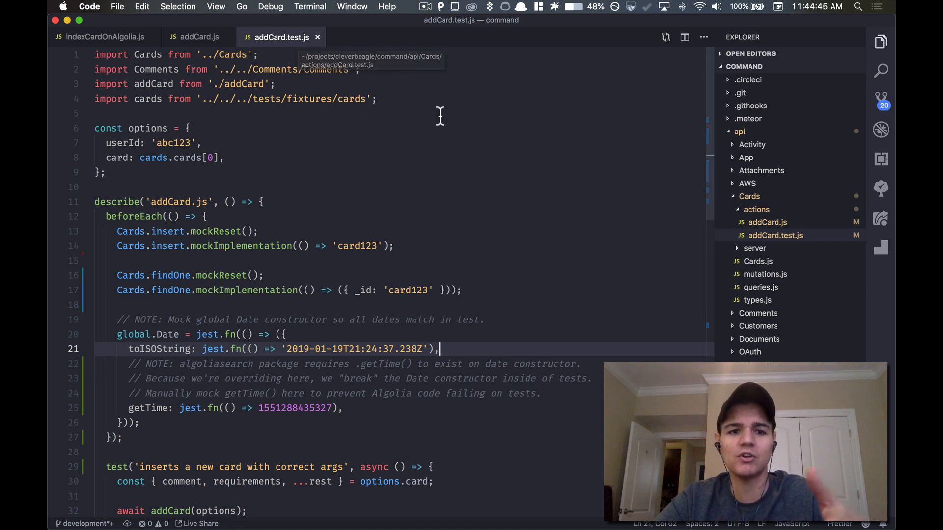
# Review the card-insert and comment-insert tests in addCard.test.js, then return to addCard.js
pyautogui.click(199, 38)
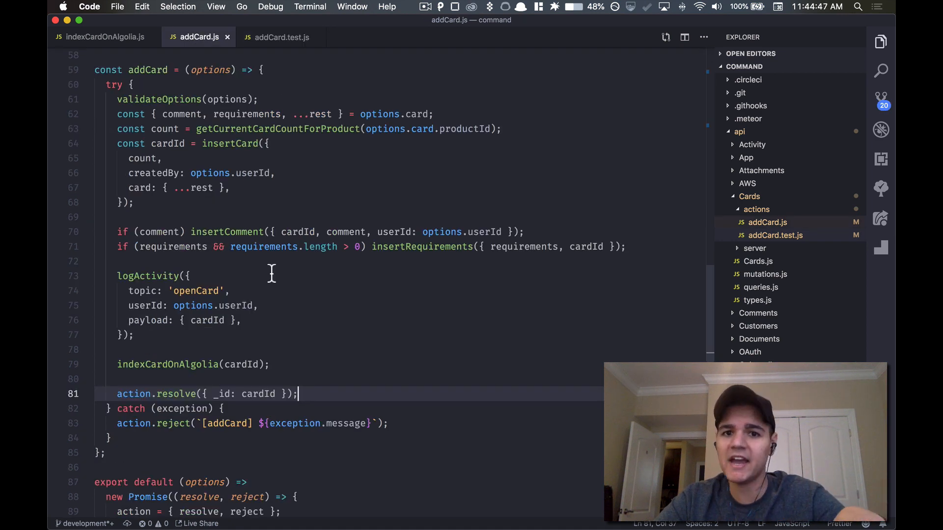
pyautogui.click(281, 37)
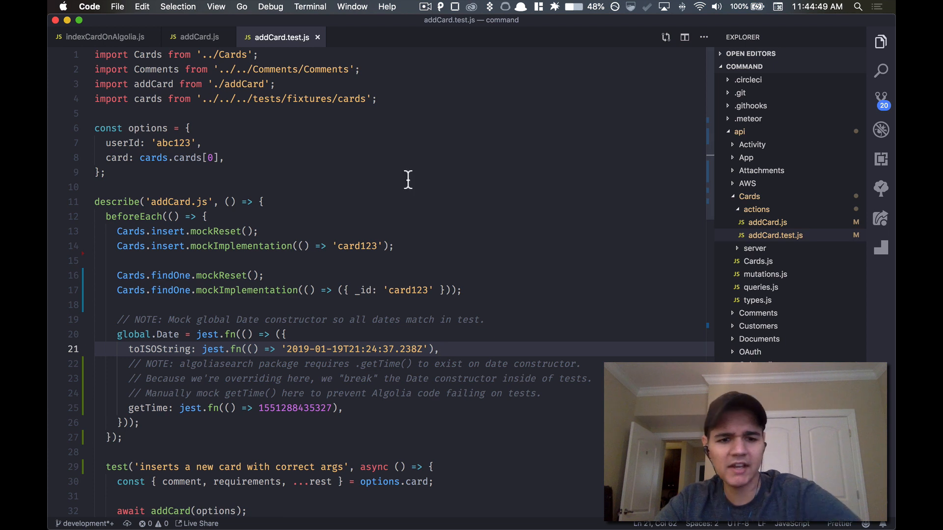
pyautogui.scroll(-3)
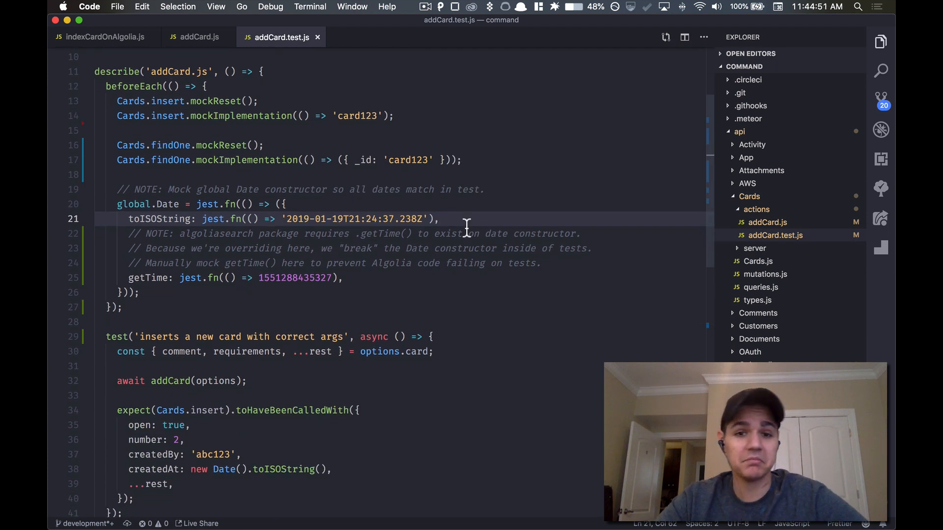
pyautogui.scroll(-3)
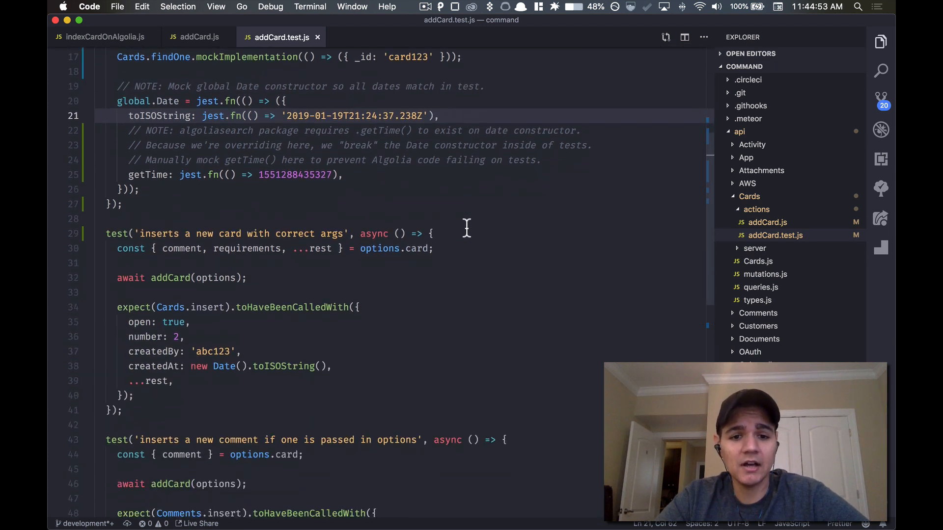
pyautogui.scroll(-3)
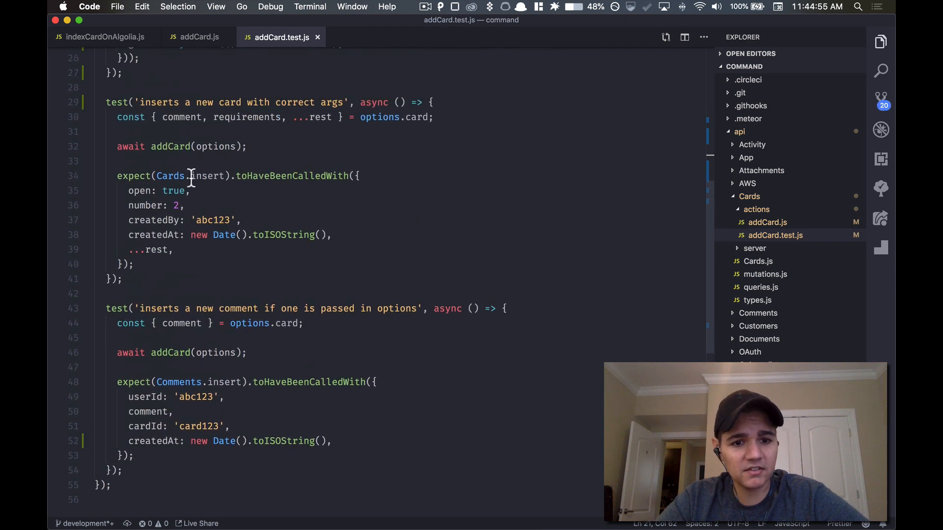
pyautogui.scroll(-3)
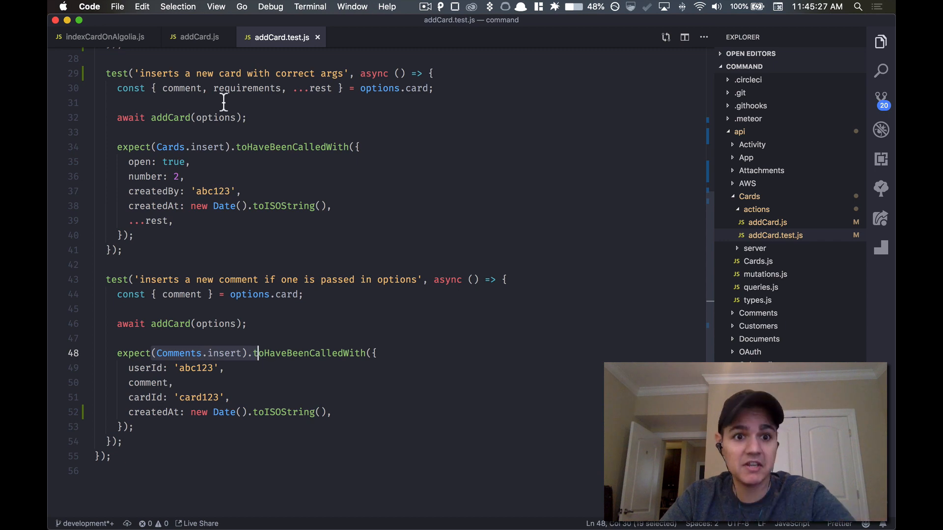
pyautogui.click(198, 37)
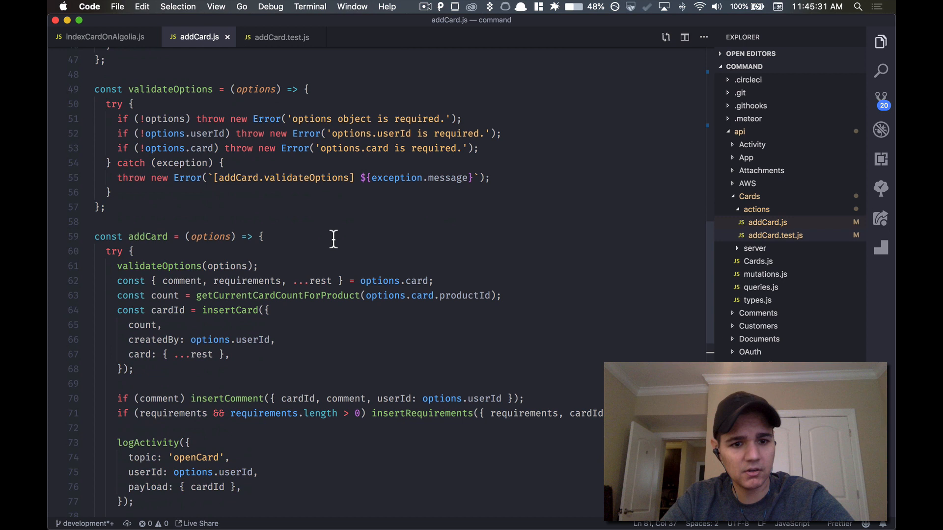
pyautogui.scroll(-3)
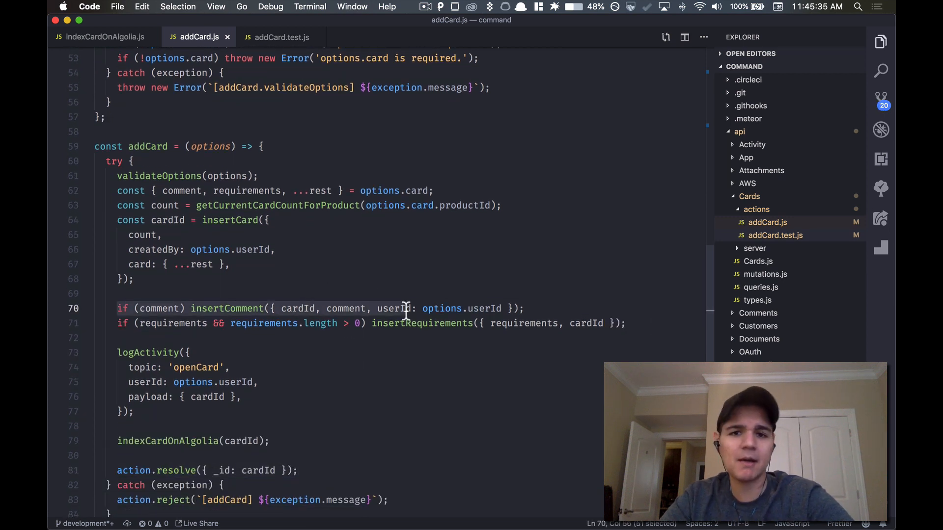
pyautogui.click(206, 308)
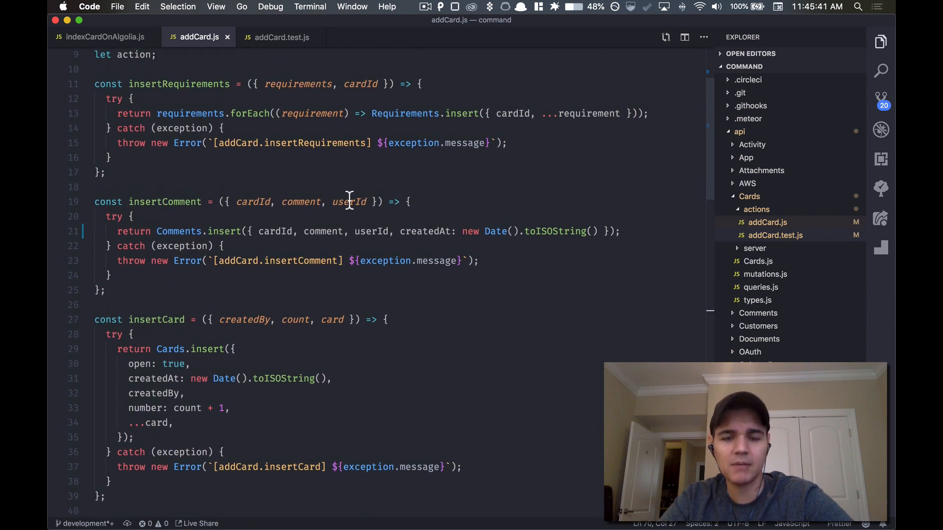
pyautogui.moveTo(349, 198)
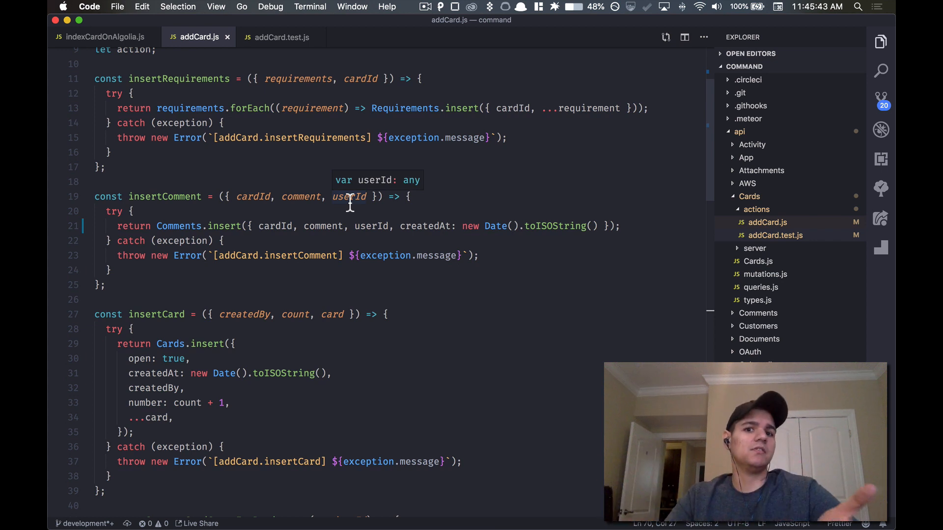
pyautogui.moveTo(175, 218)
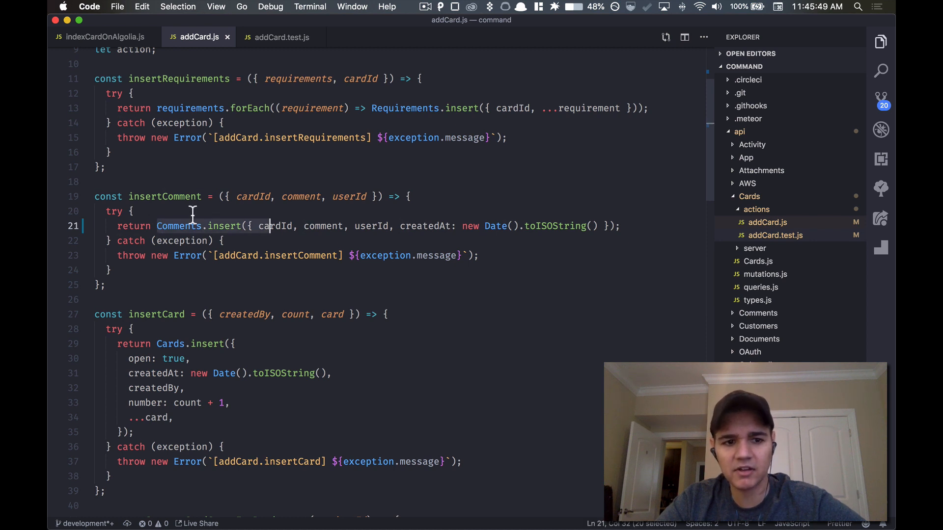
pyautogui.doubleClick(180, 240)
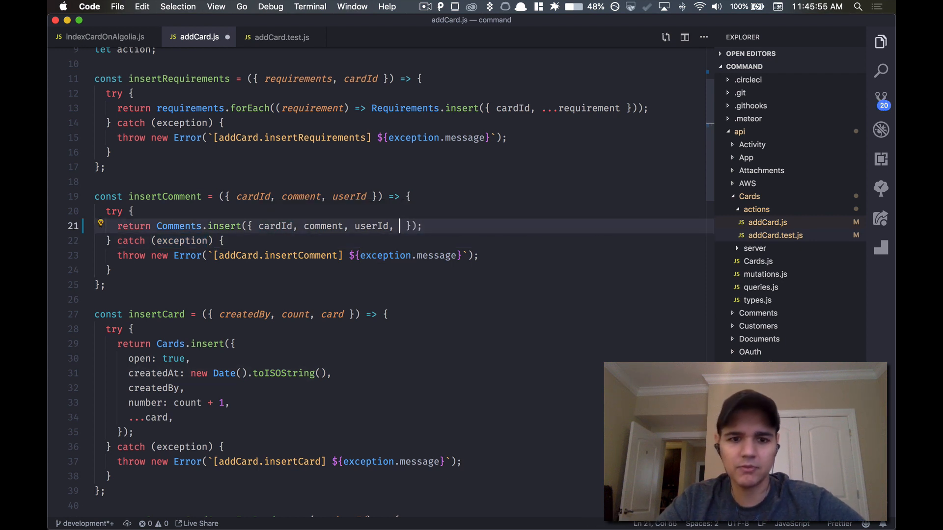
pyautogui.press('Backspace')
pyautogui.write('createdAt: new Date().toISOString()')
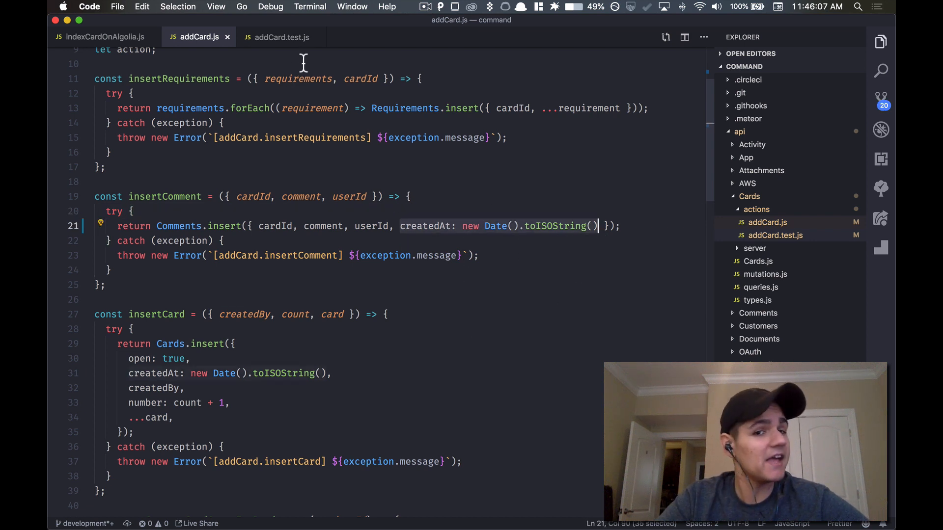
# In addCard.test.js, scroll to the first test and focus the algoliasearch getTime comment
pyautogui.click(281, 37)
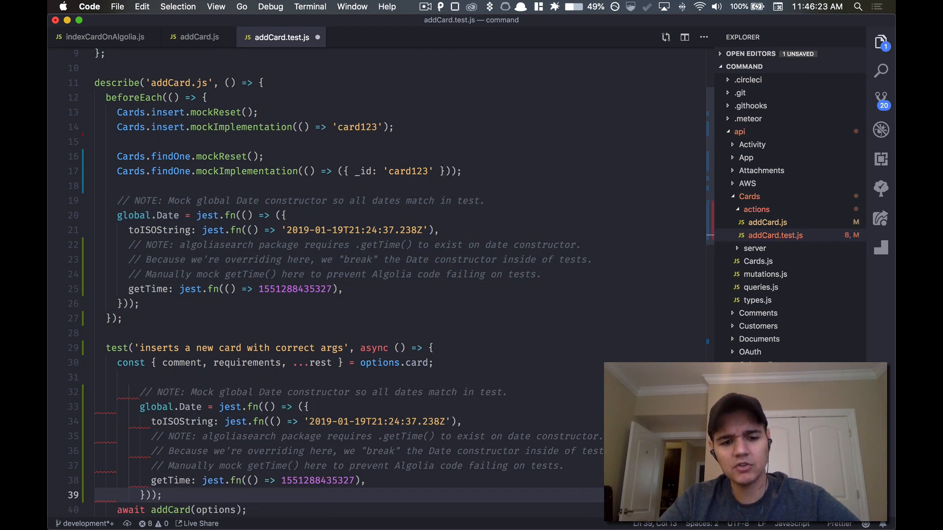
pyautogui.scroll(-3)
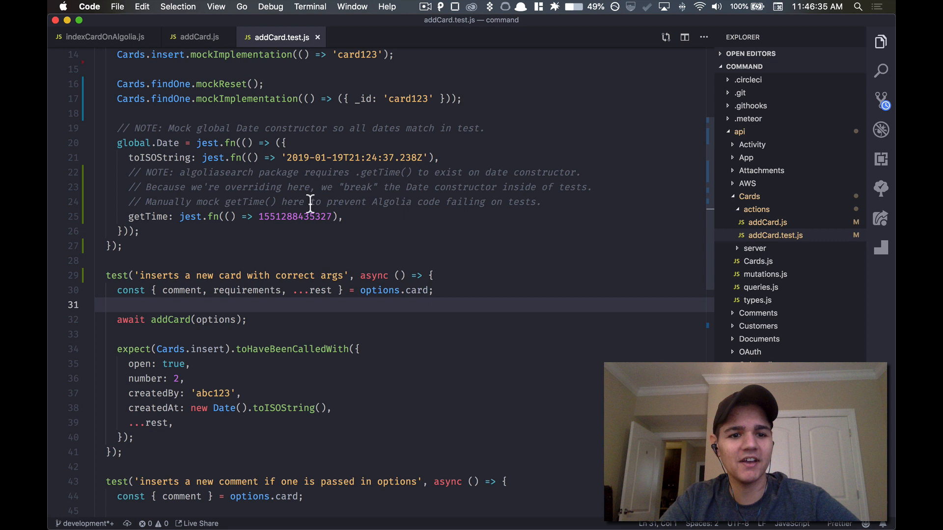
pyautogui.click(250, 203)
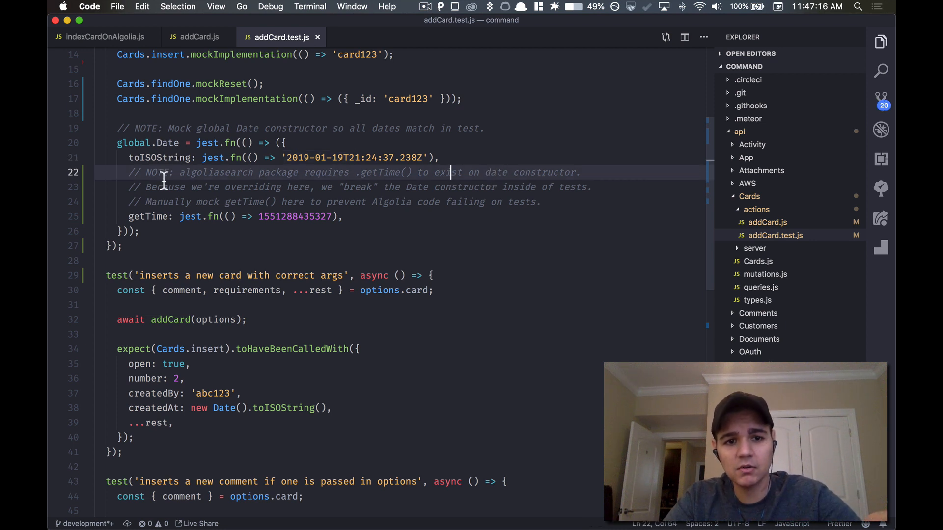
pyautogui.moveTo(341, 171)
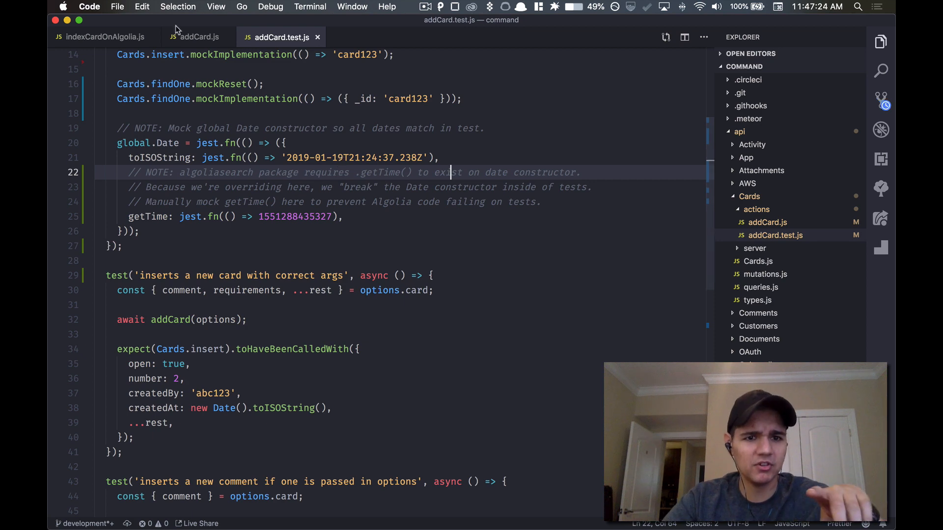
pyautogui.click(195, 37)
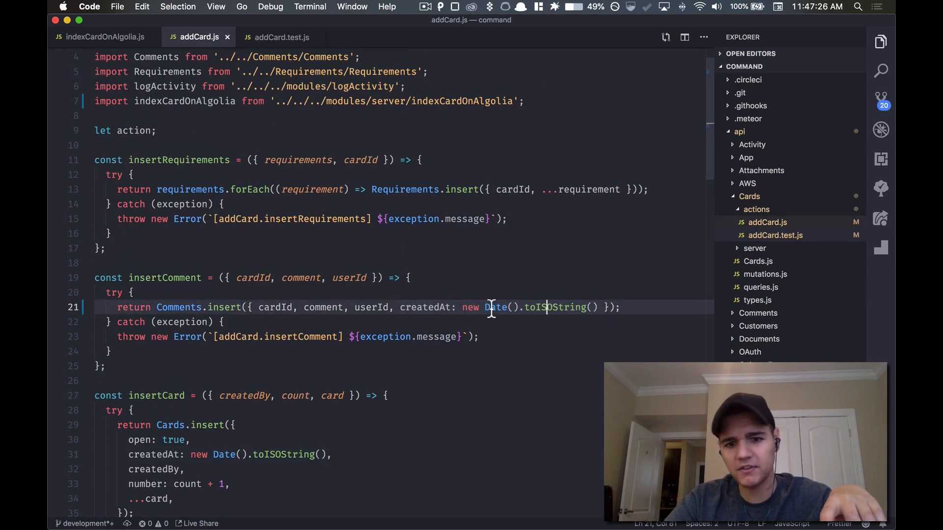
pyautogui.moveTo(486, 307); pyautogui.dragTo(613, 307)
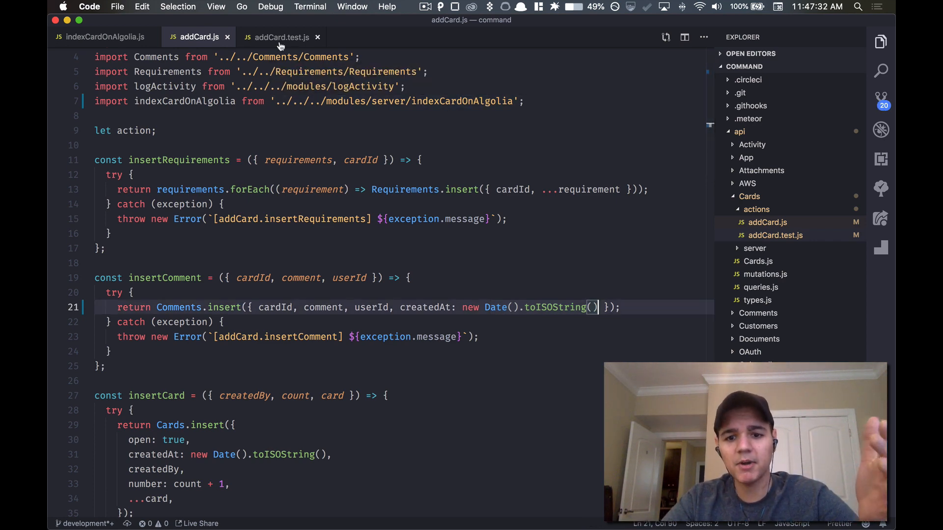
pyautogui.click(280, 37)
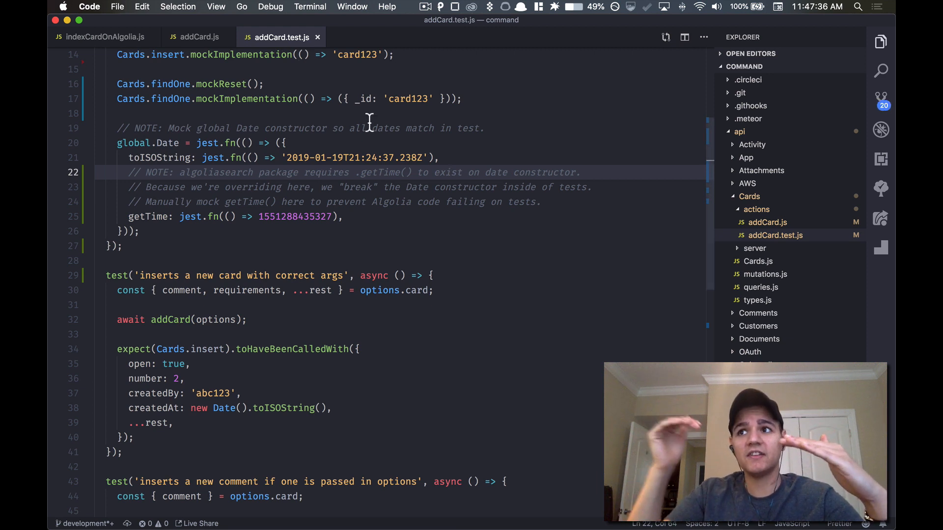
pyautogui.moveTo(400, 162)
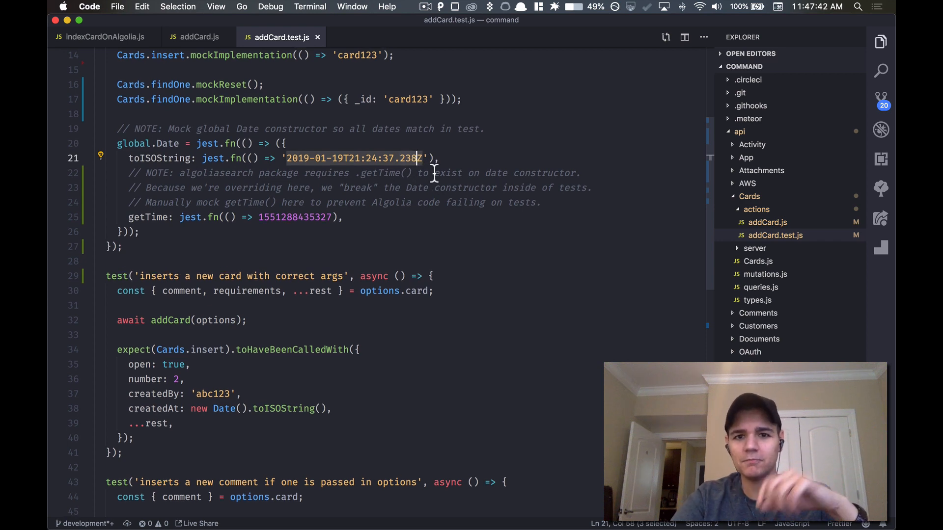
pyautogui.scroll(-3)
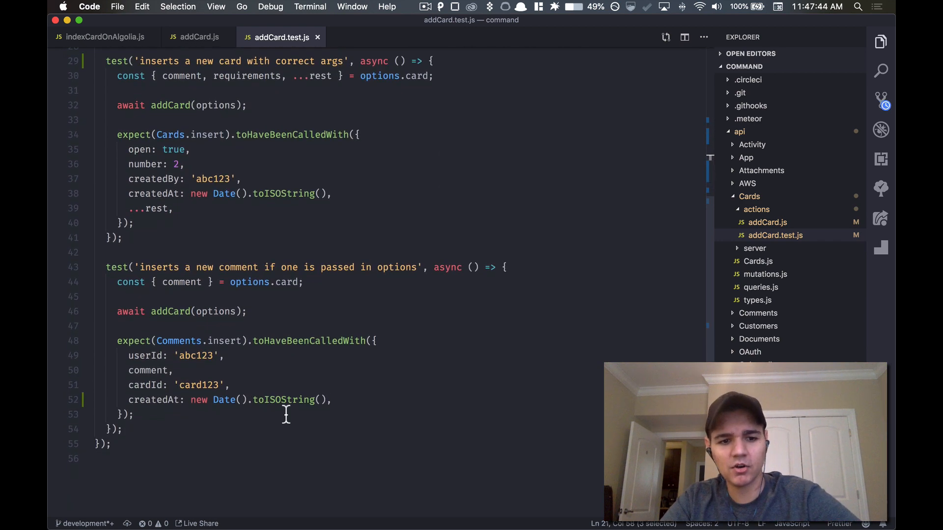
pyautogui.click(134, 415)
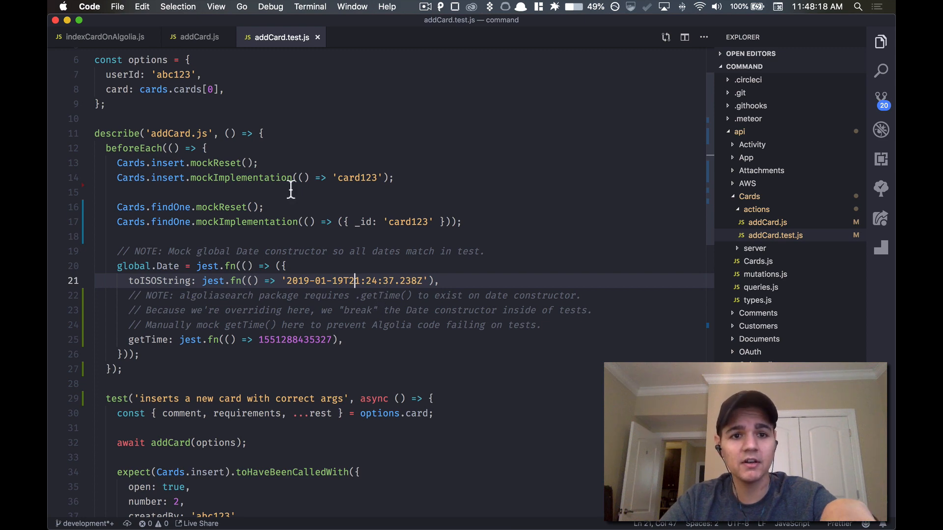
# Revisit addCard.js's insertCard and Algolia indexing code, then return to addCard.test.js
pyautogui.click(198, 37)
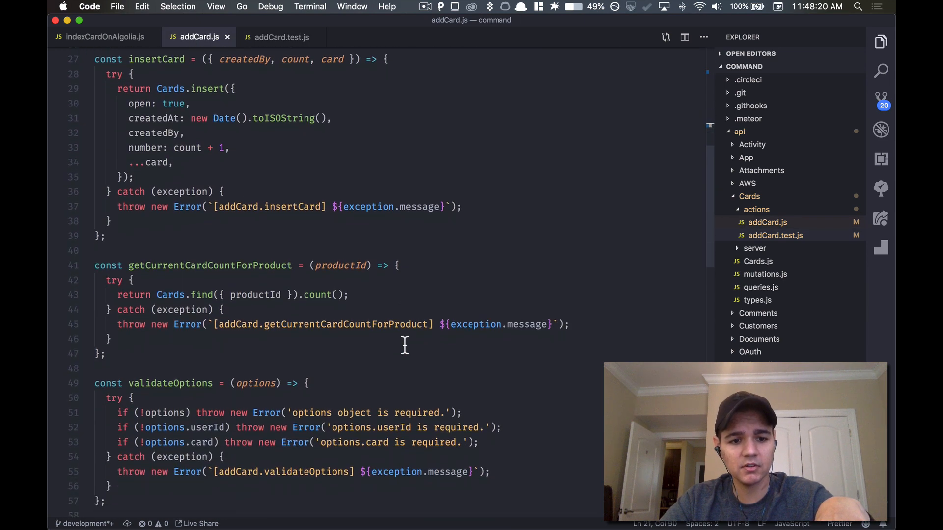
pyautogui.scroll(-3)
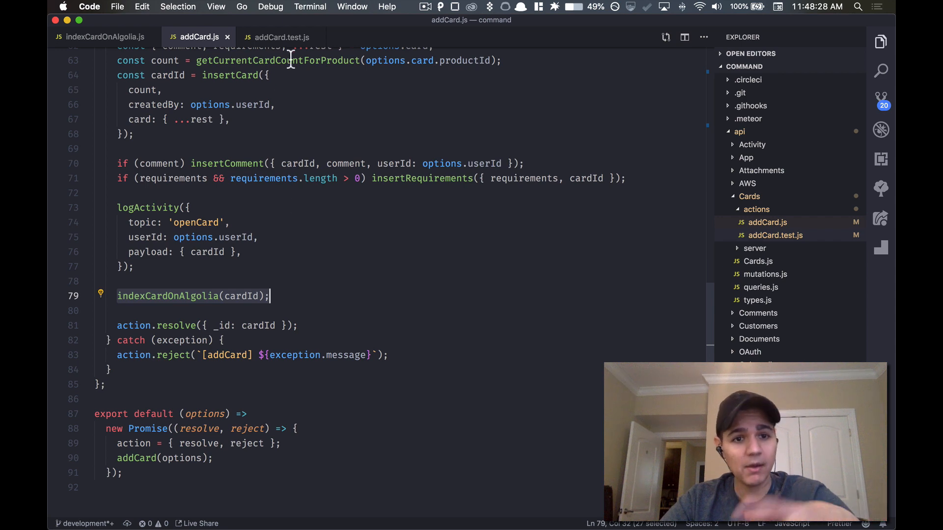
pyautogui.click(279, 37)
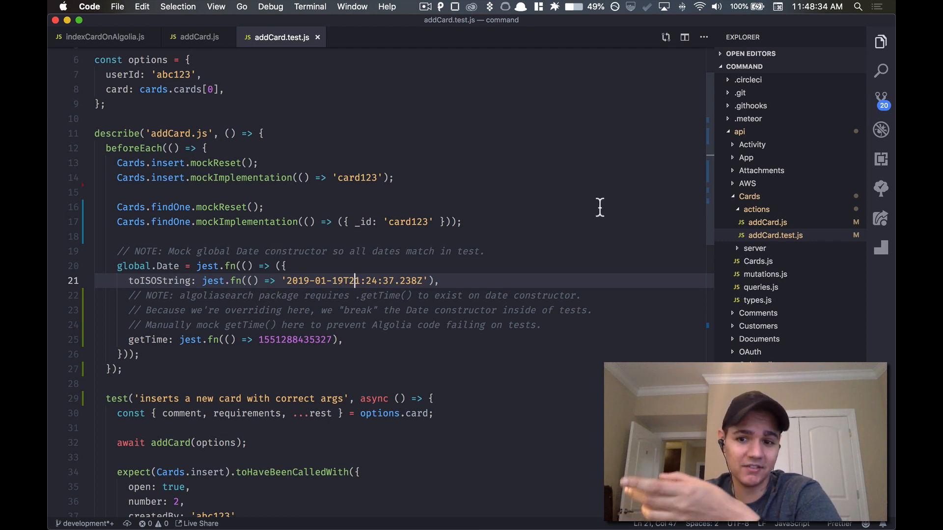
pyautogui.moveTo(396, 194)
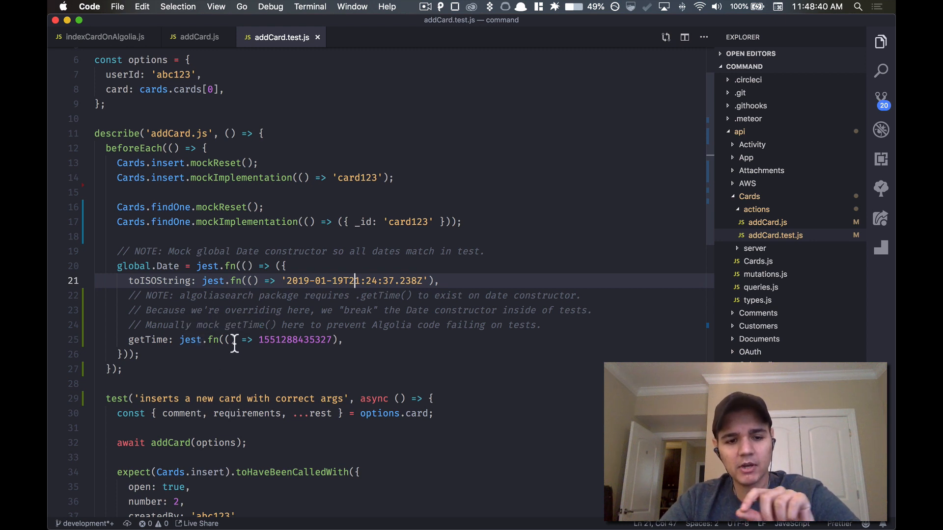
pyautogui.moveTo(244, 364)
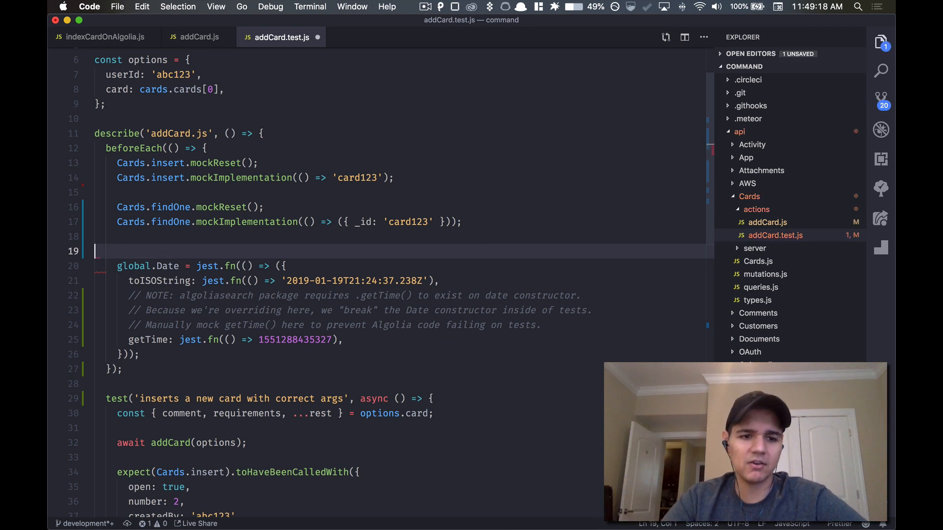
# Delete and retype '// NOTE: Mock global Date constructor so all dates match in test.' above the mock
pyautogui.press('Backspace')
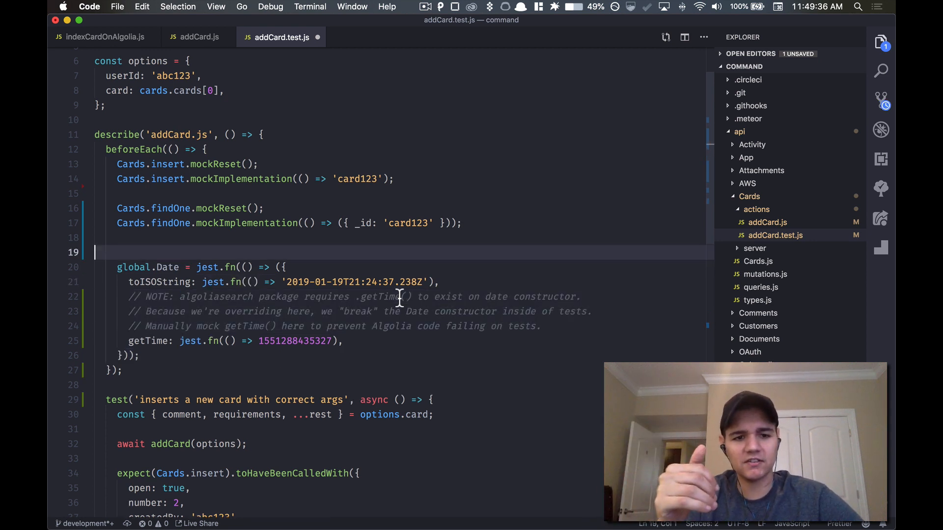
pyautogui.write('// NOTE: Mock global Date constructor so all dates match in test.')
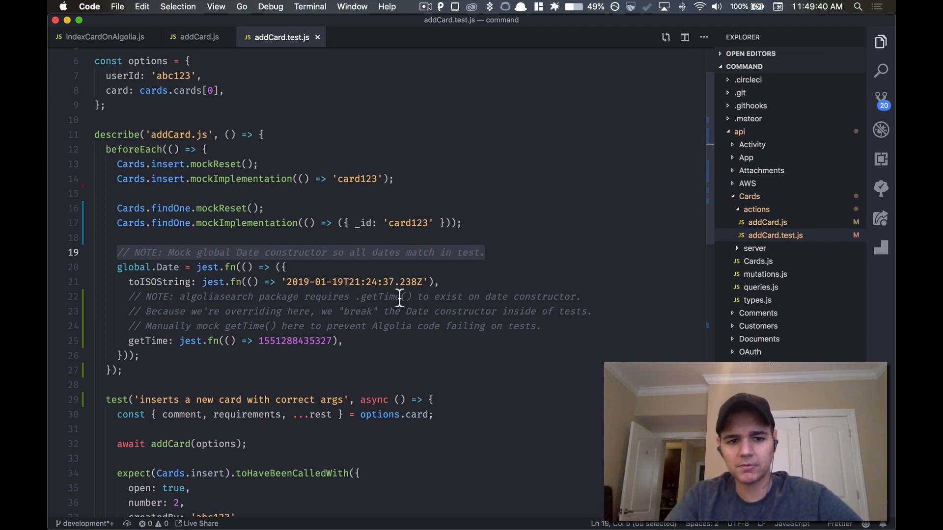
pyautogui.moveTo(408, 259)
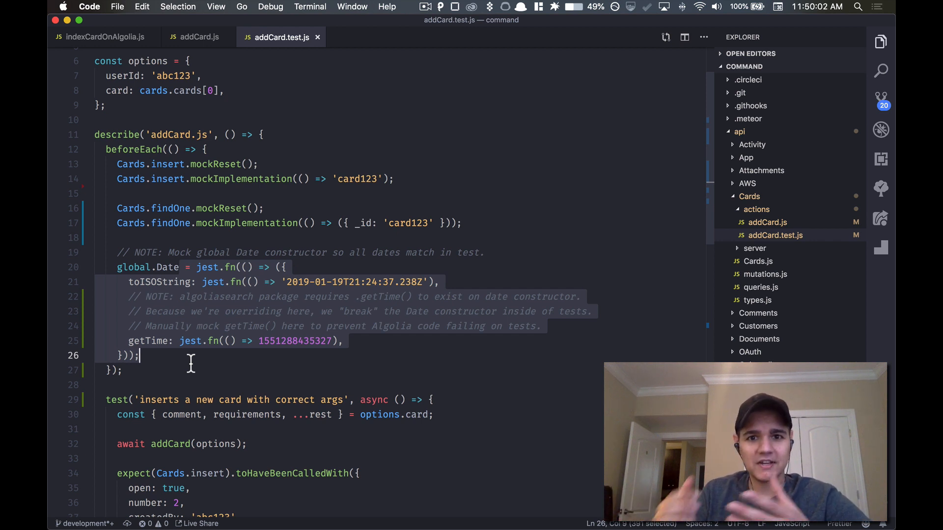
pyautogui.click(191, 363)
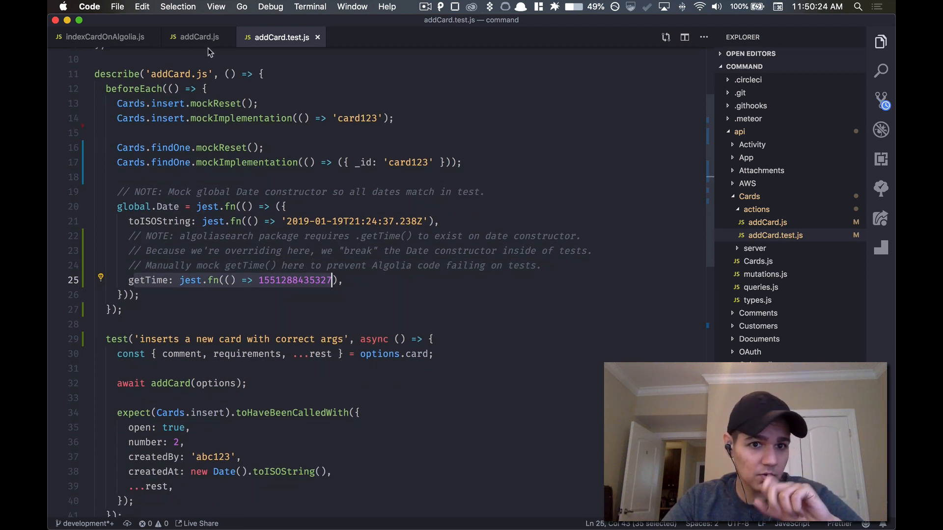
pyautogui.click(197, 38)
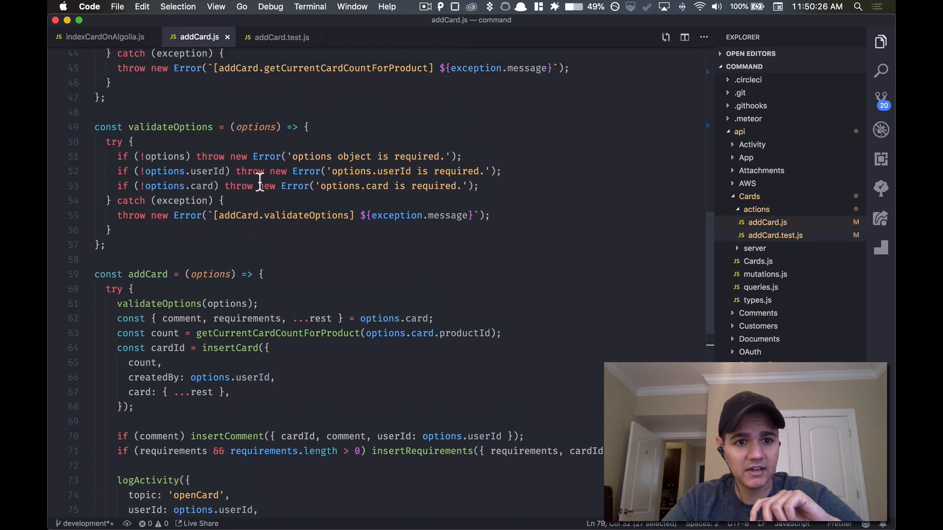
pyautogui.click(281, 38)
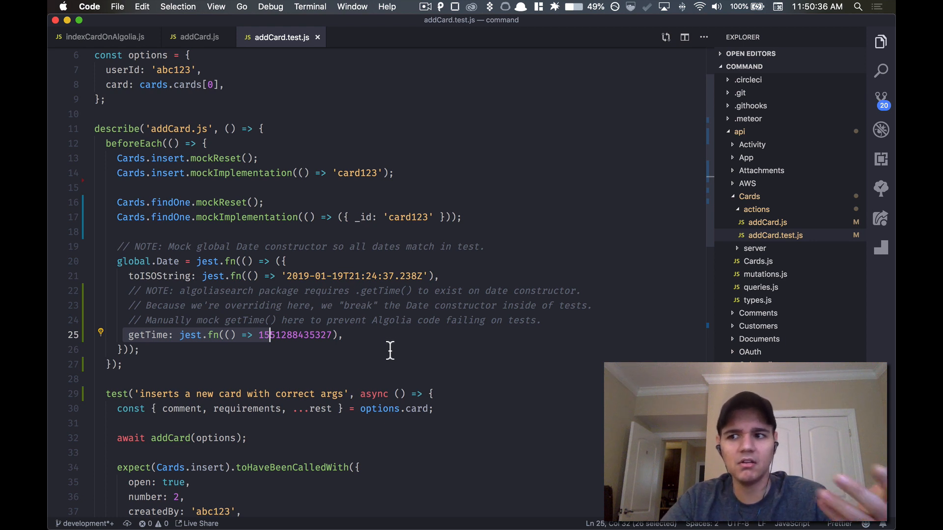
pyautogui.moveTo(550, 320)
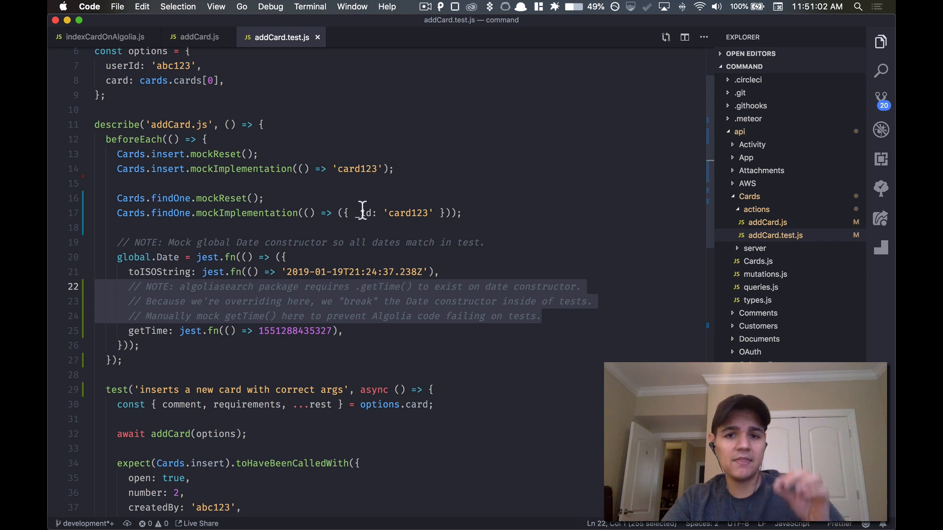
pyautogui.click(198, 37)
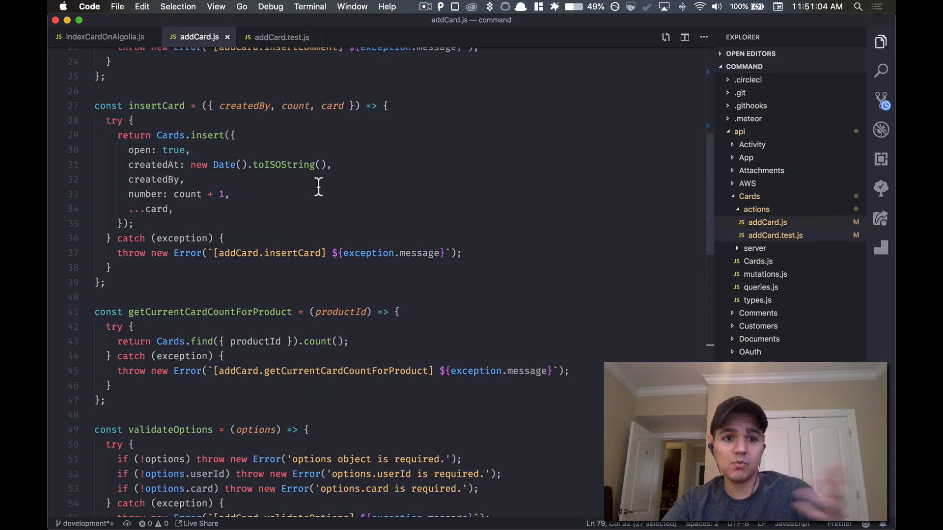
pyautogui.scroll(-3)
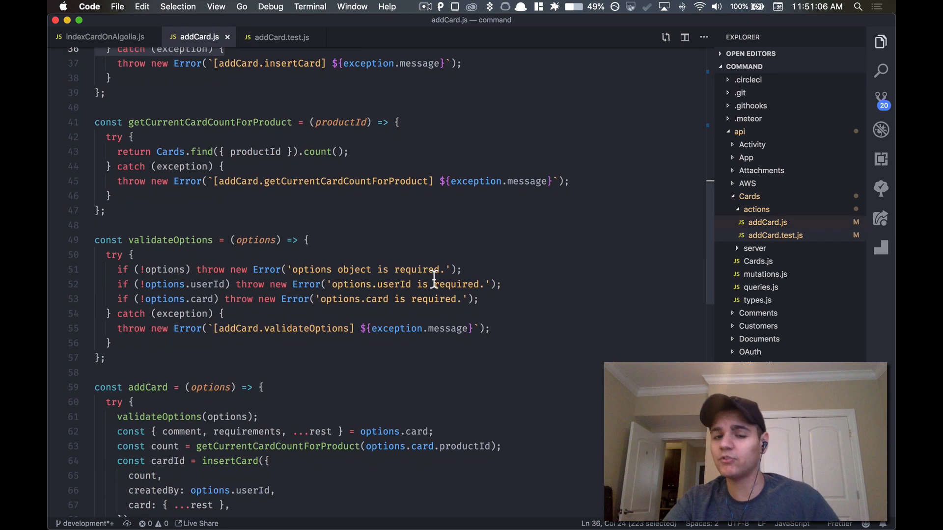
pyautogui.scroll(-3)
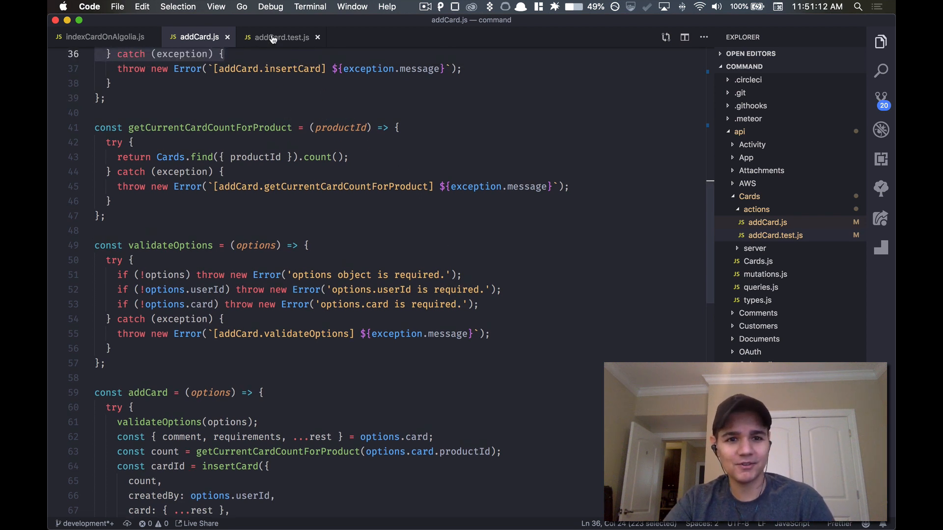
pyautogui.click(280, 37)
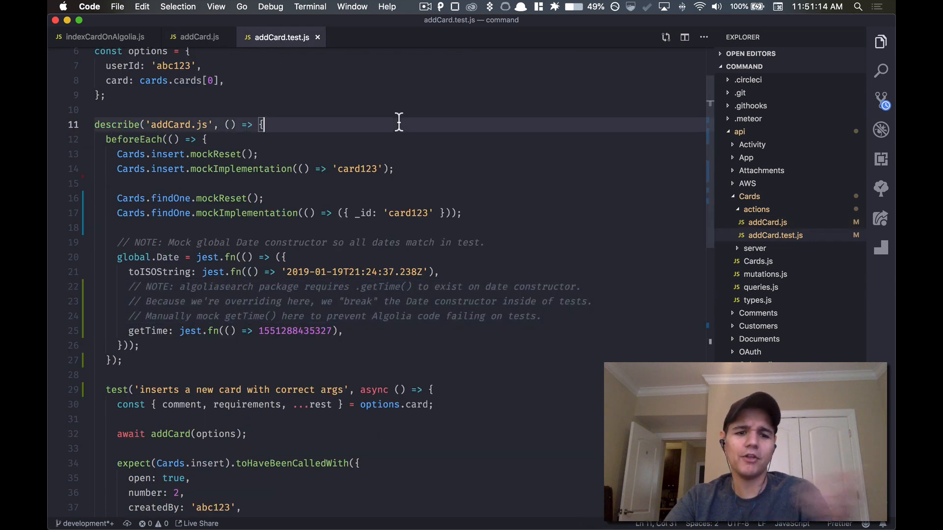